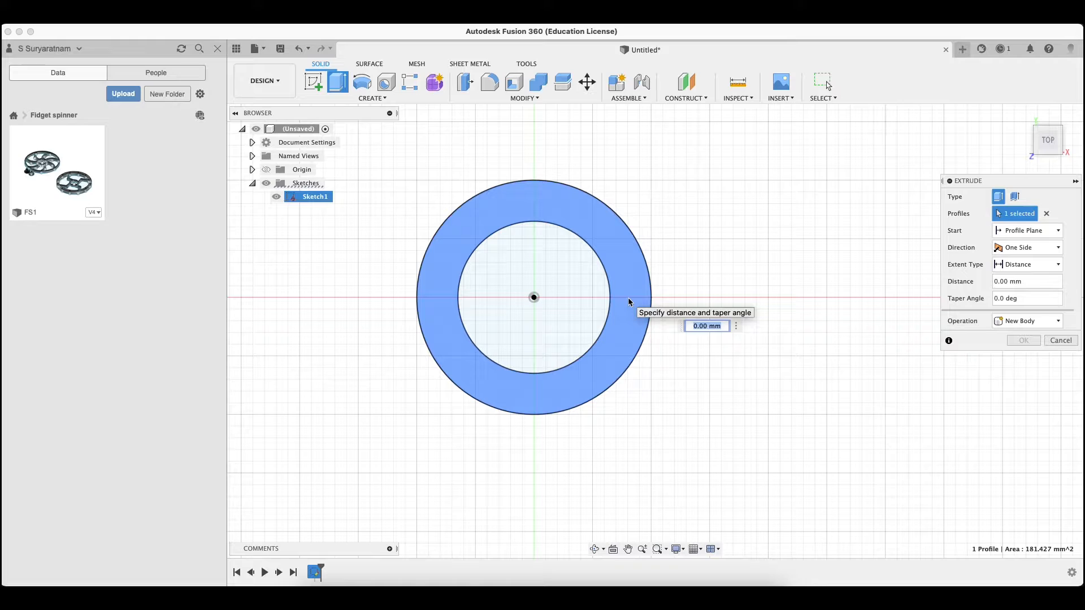
# Confirm the Extrude dialog to create the hollow cylindrical ring body from the two-circle profile.
pyautogui.click(1022, 340)
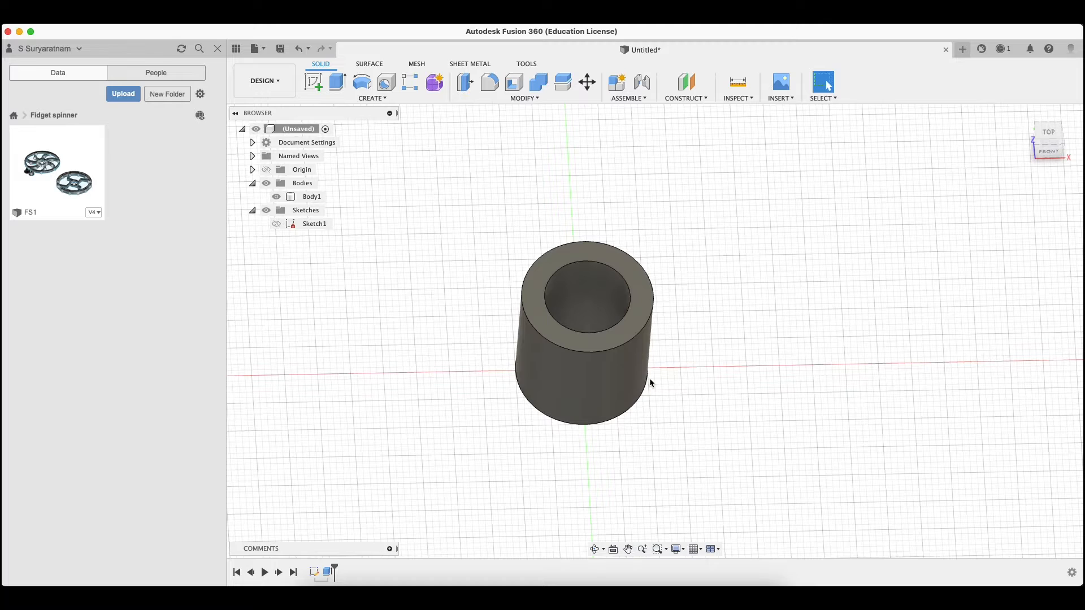